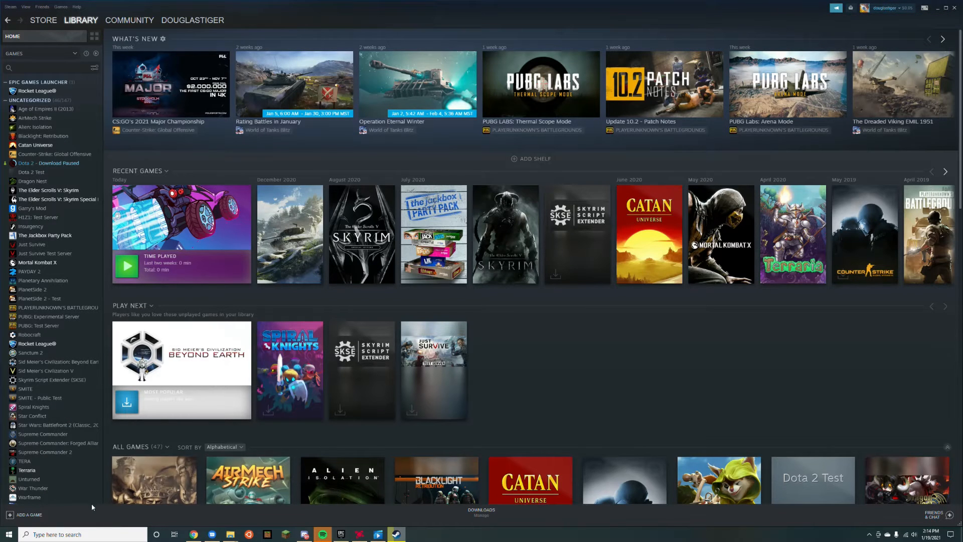
# Install SteamGridDB Manager from steamgriddb.com/manager and finish setup so the manager launches.
pyautogui.click(27, 513)
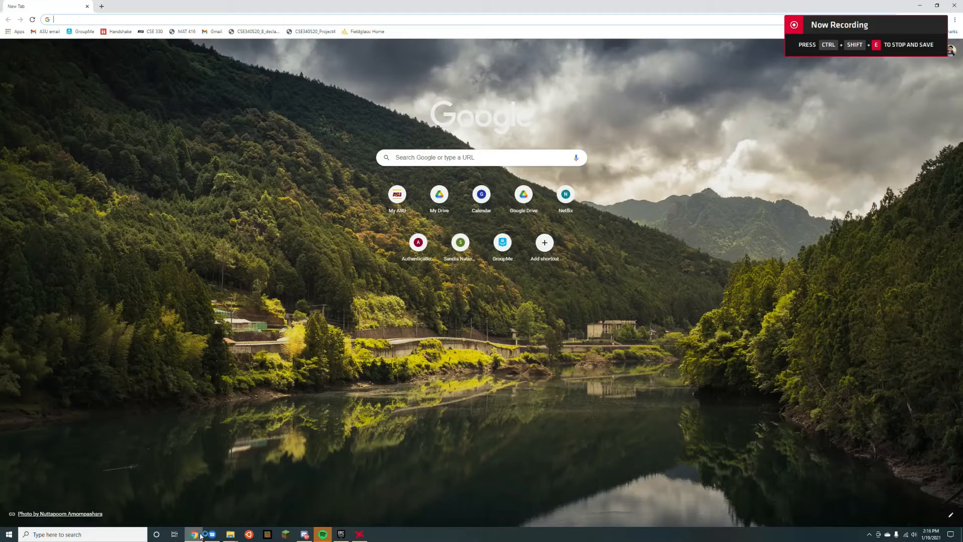
pyautogui.moveTo(291, 305)
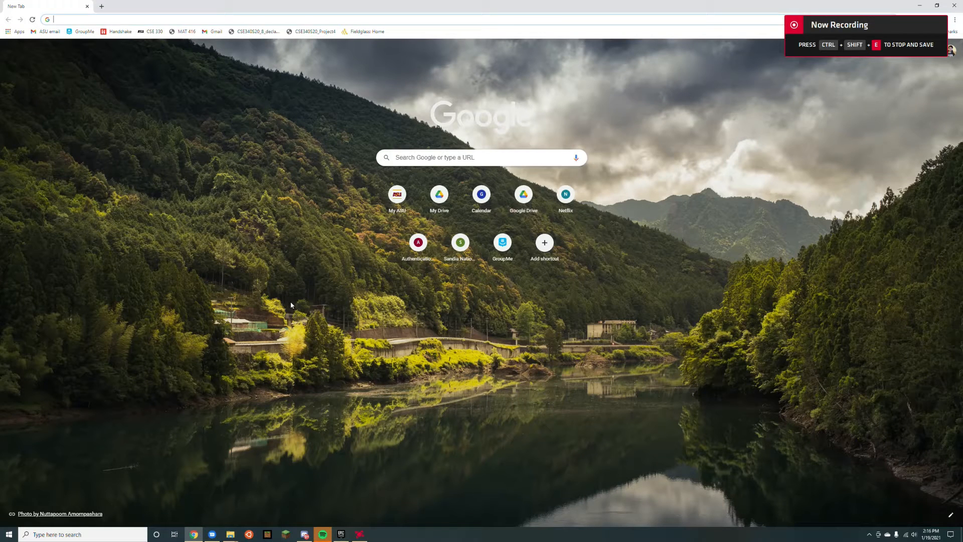
pyautogui.write('https://www.steamgriddb.com/manager')
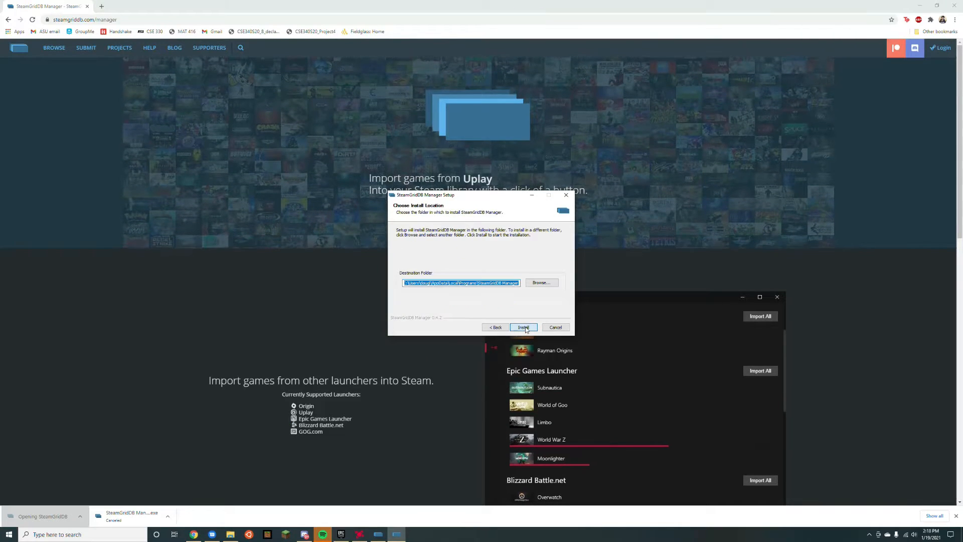
pyautogui.click(522, 327)
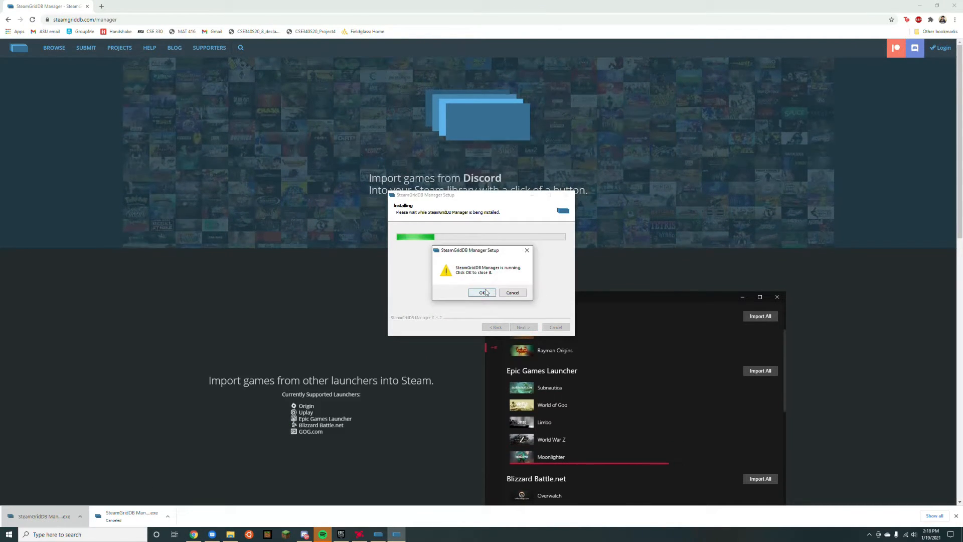
pyautogui.click(483, 291)
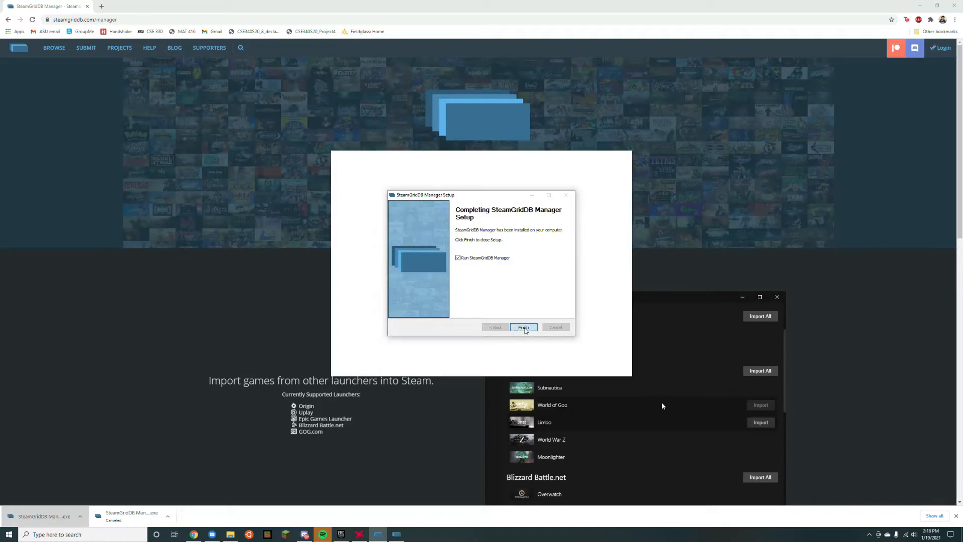
pyautogui.click(522, 327)
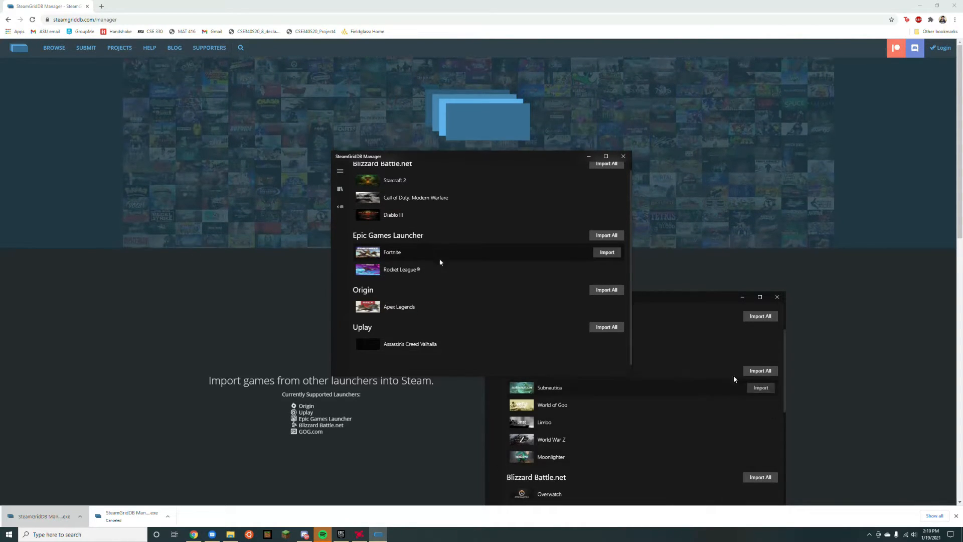
# Quit Steam, import Rocket League from the Epic Games Launcher list, and dismiss the notifications.
pyautogui.click(605, 269)
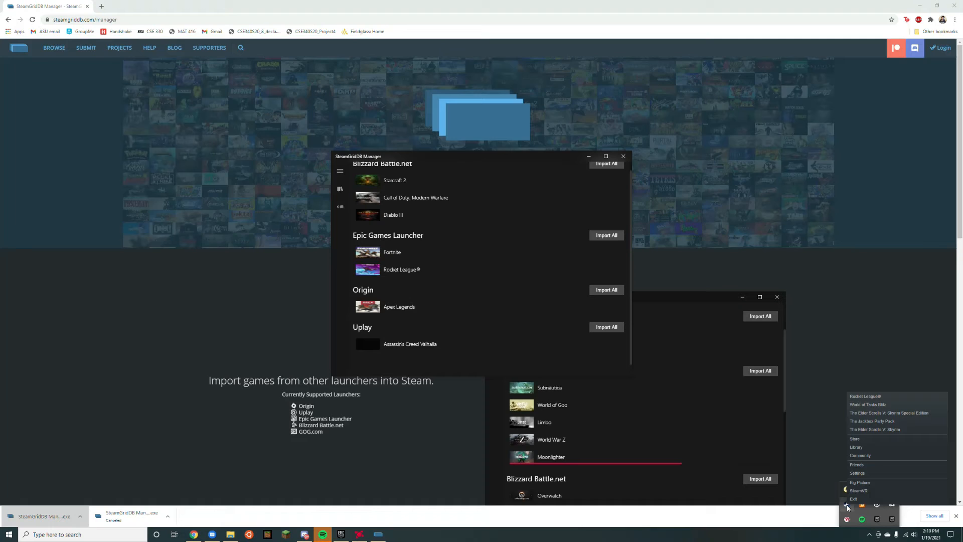
pyautogui.click(606, 269)
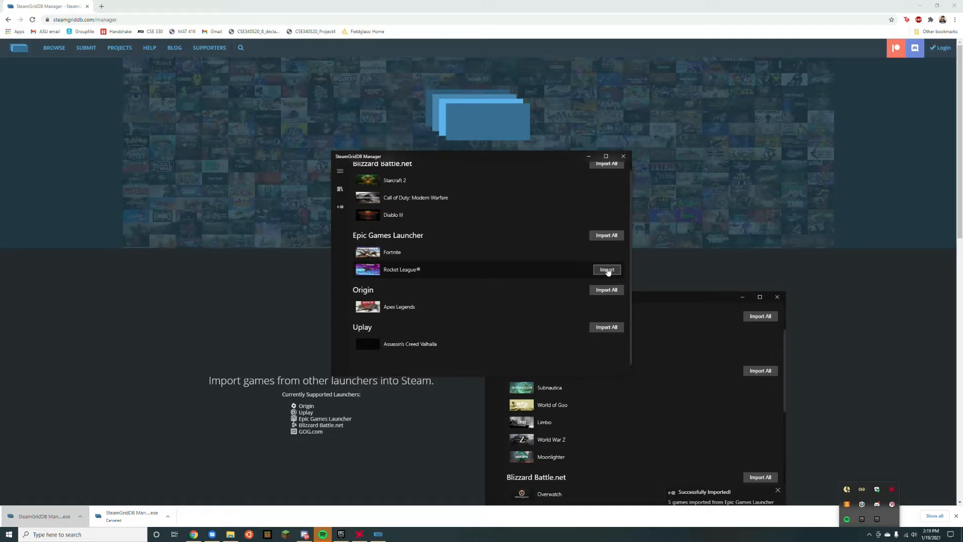
pyautogui.click(606, 269)
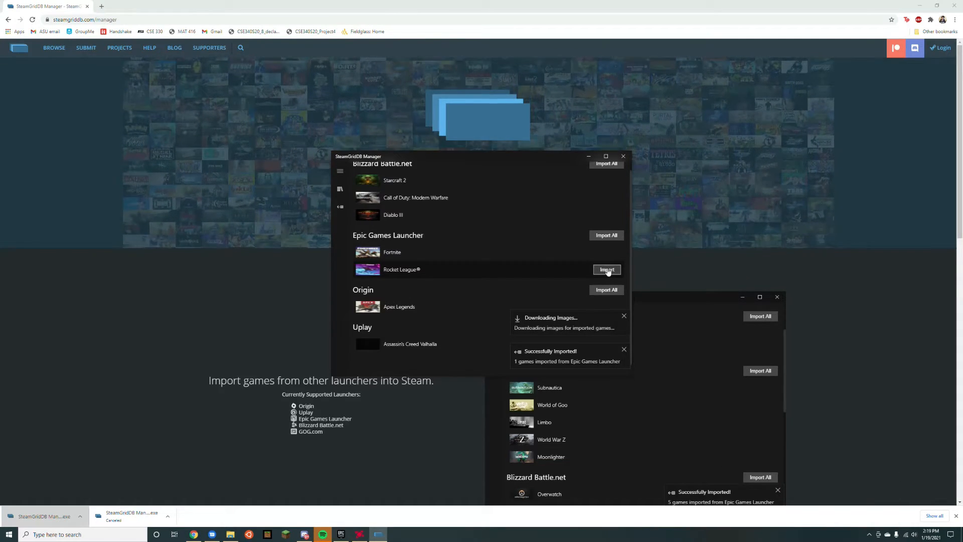
pyautogui.click(606, 269)
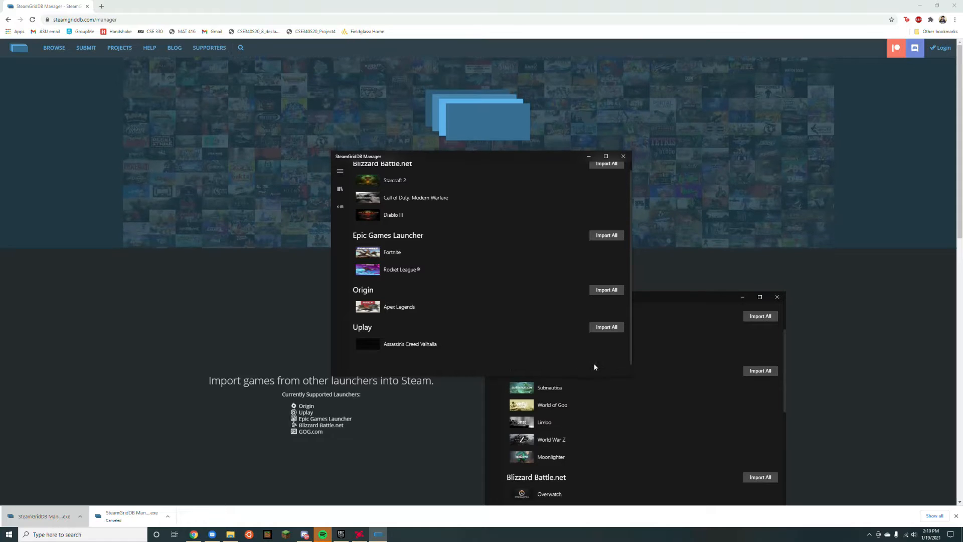
pyautogui.click(962, 533)
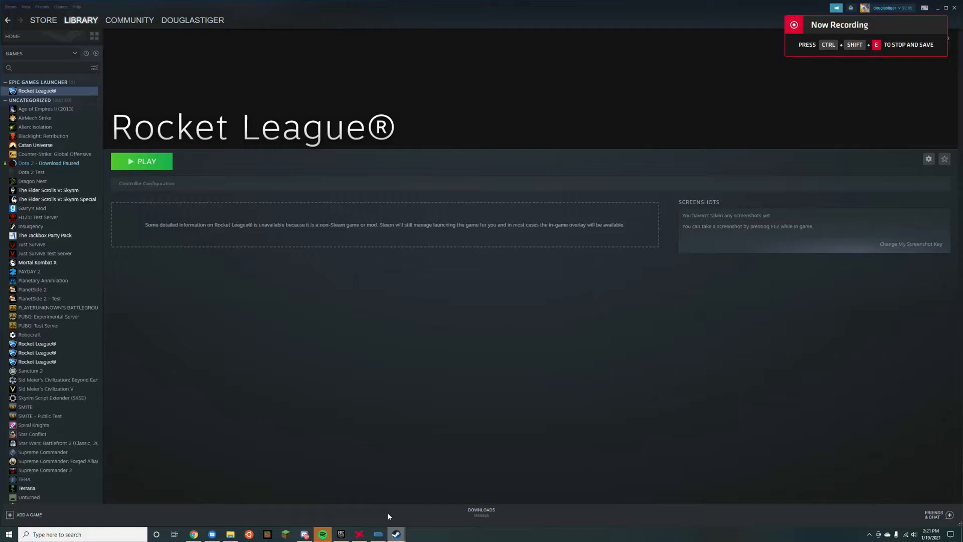
pyautogui.moveTo(297, 309)
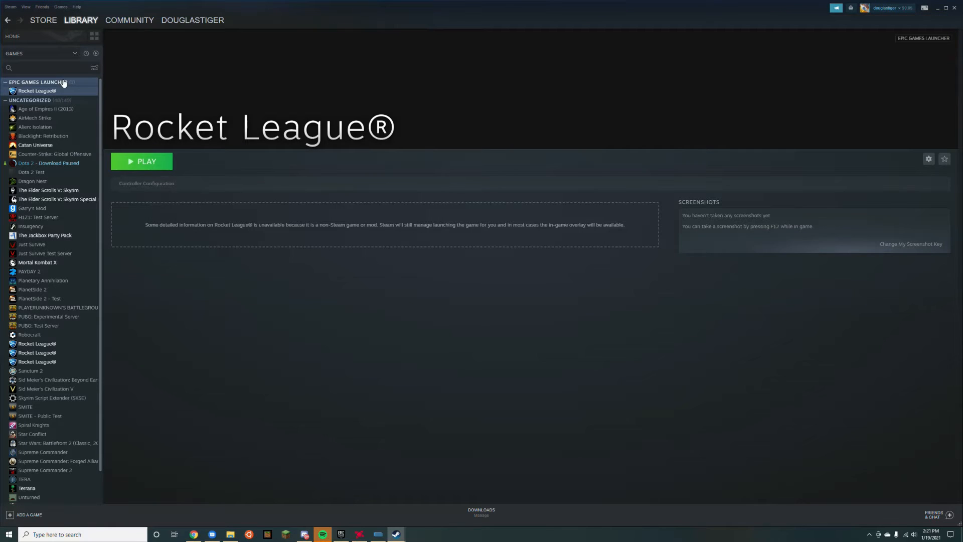
pyautogui.moveTo(69, 84)
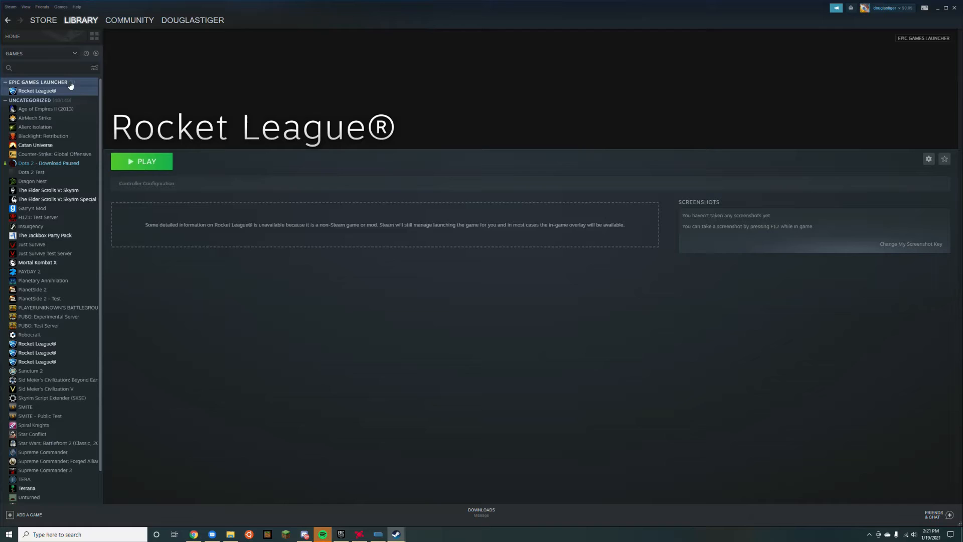
# Remove duplicate Rocket League shortcuts and return to the Steam library home.
pyautogui.click(37, 90)
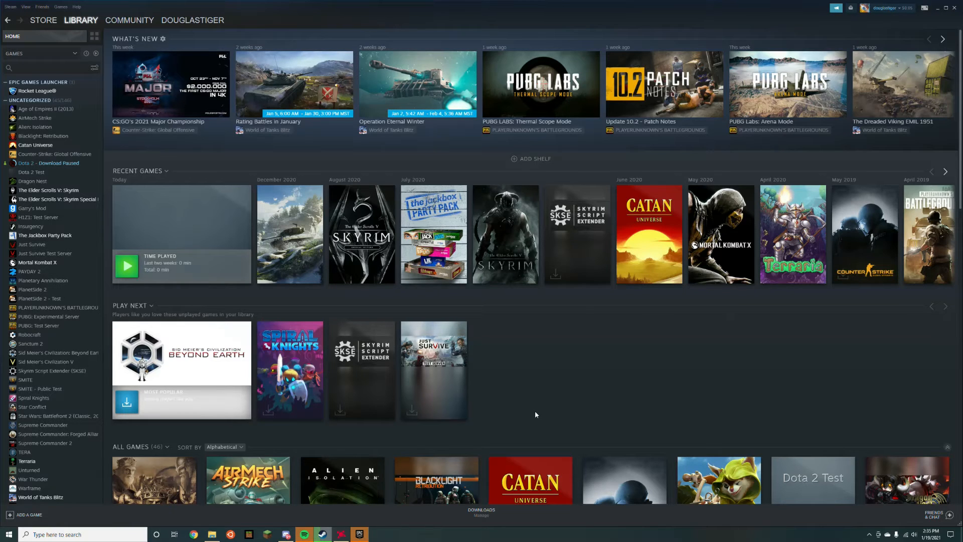
# Add Epic Games Launcher to the Steam library as a non-Steam game.
pyautogui.click(28, 513)
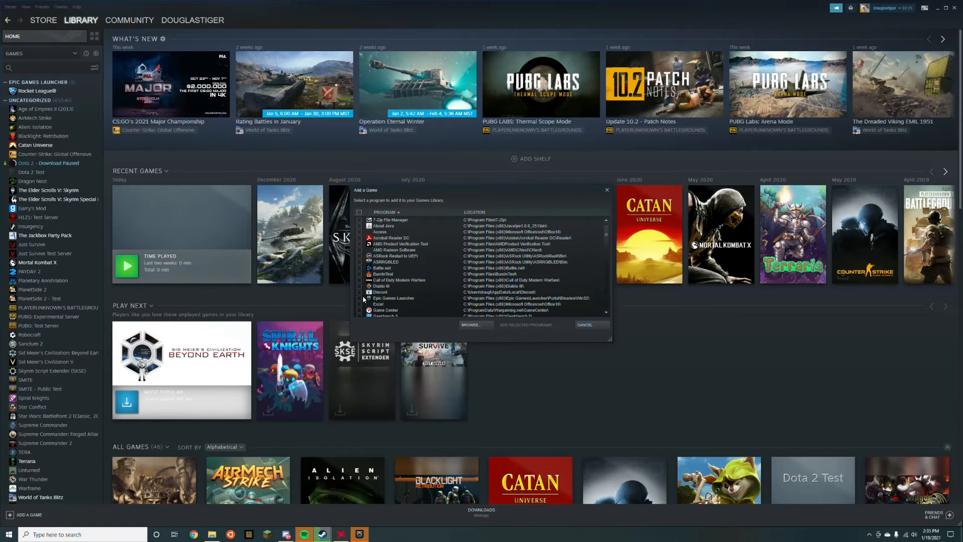
pyautogui.click(359, 298)
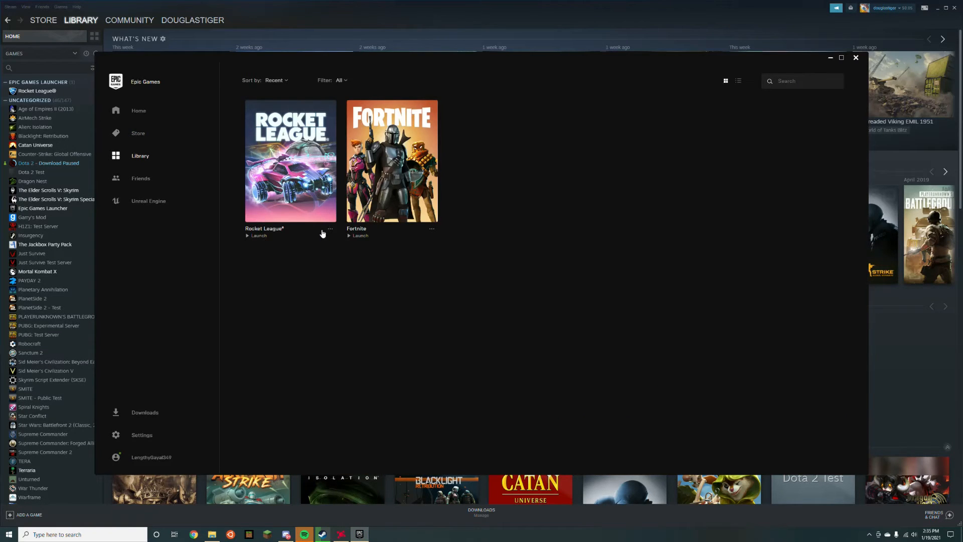
pyautogui.moveTo(381, 333)
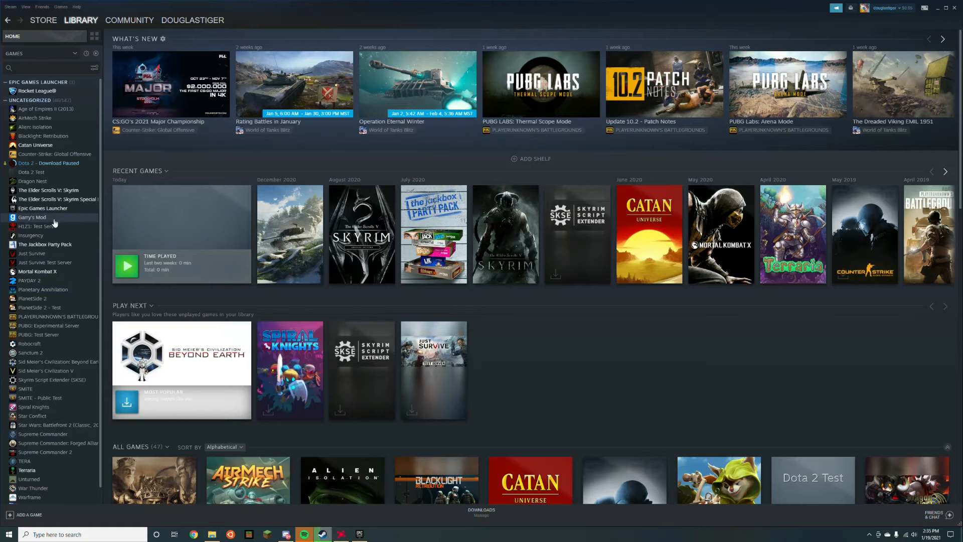
# Set the Epic Games Launcher shortcut target to com.epicgames.launcher://apps/Sugar?action=launch&silent=true.
pyautogui.rightClick(31, 217)
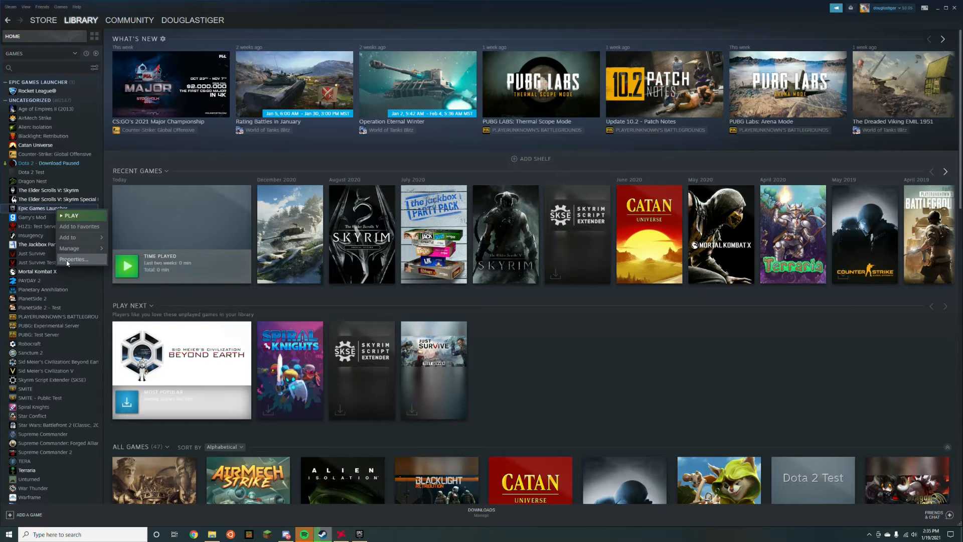
pyautogui.click(73, 259)
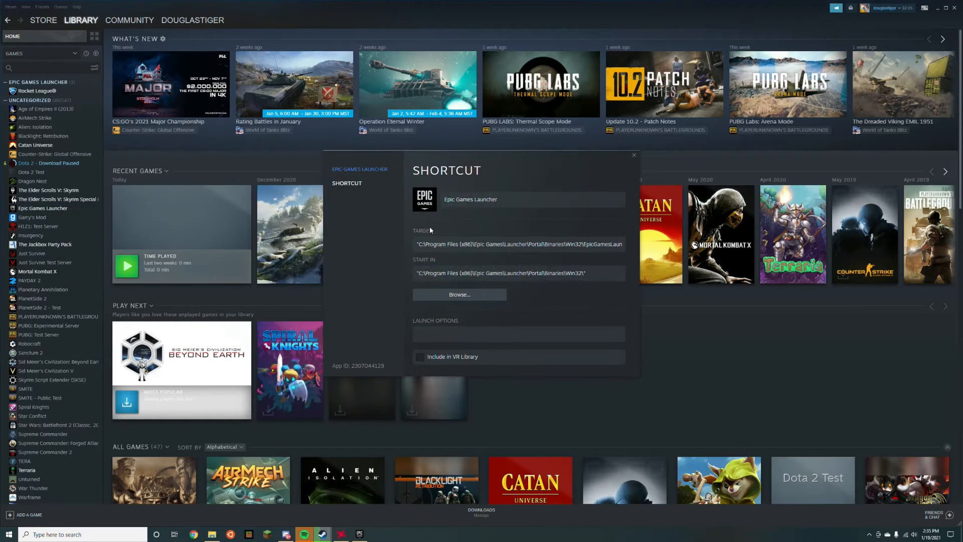
pyautogui.write('com.epicgames.launcher://apps/Sugar?action=launch&silent=true')
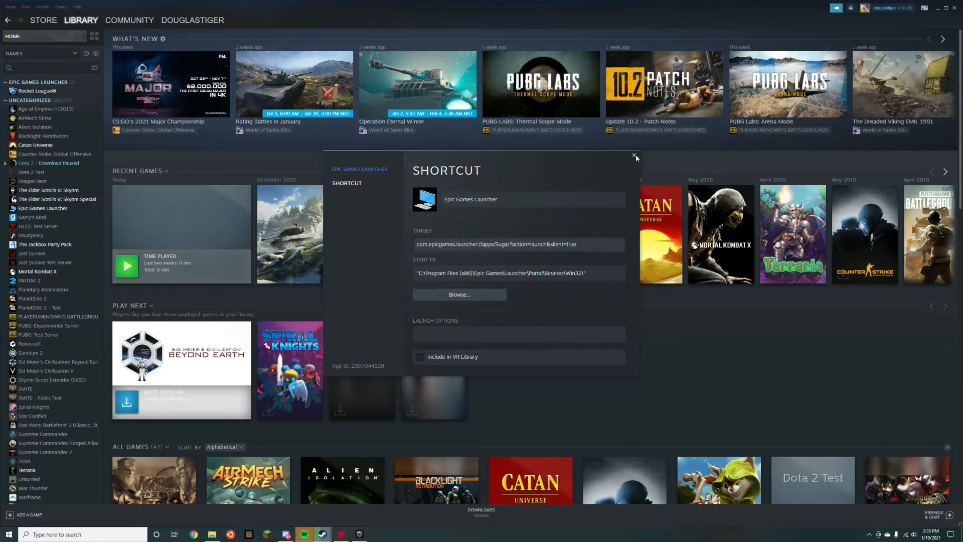
pyautogui.click(634, 157)
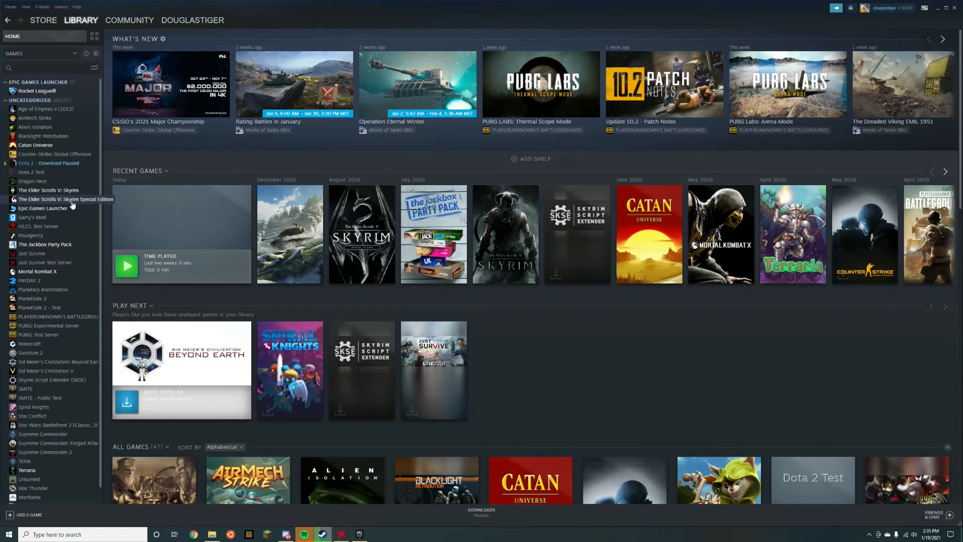
# Start Rocket League via the Epic Games Launcher entry's Play button.
pyautogui.click(43, 207)
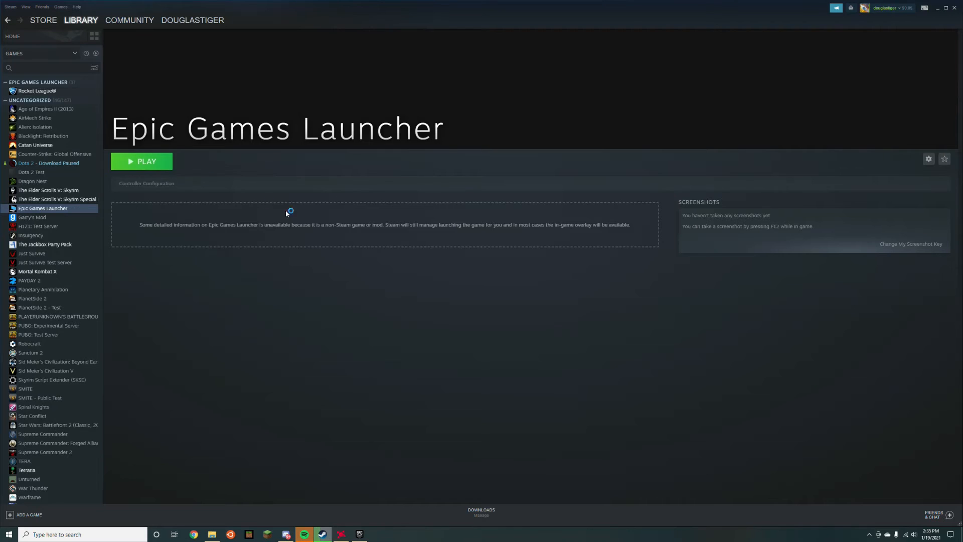
pyautogui.moveTo(344, 234)
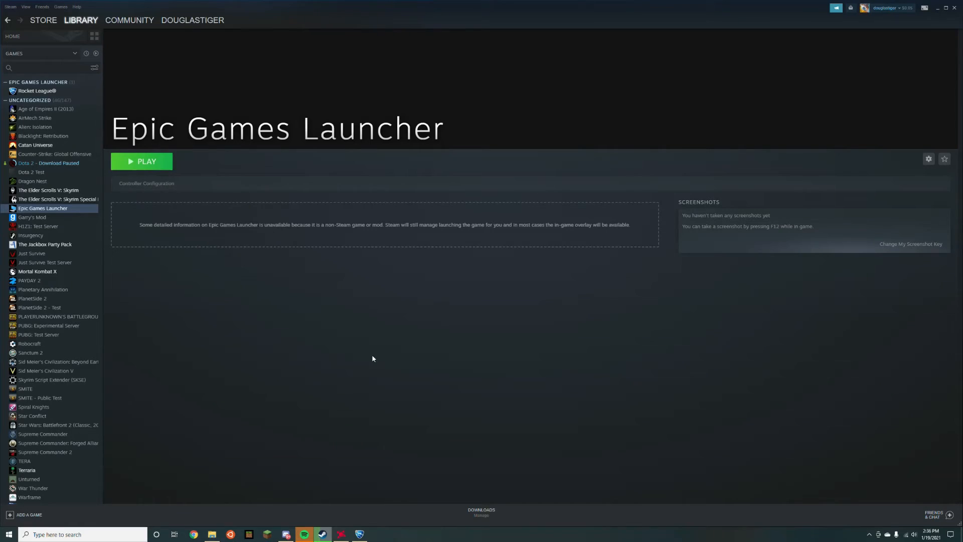
pyautogui.click(141, 160)
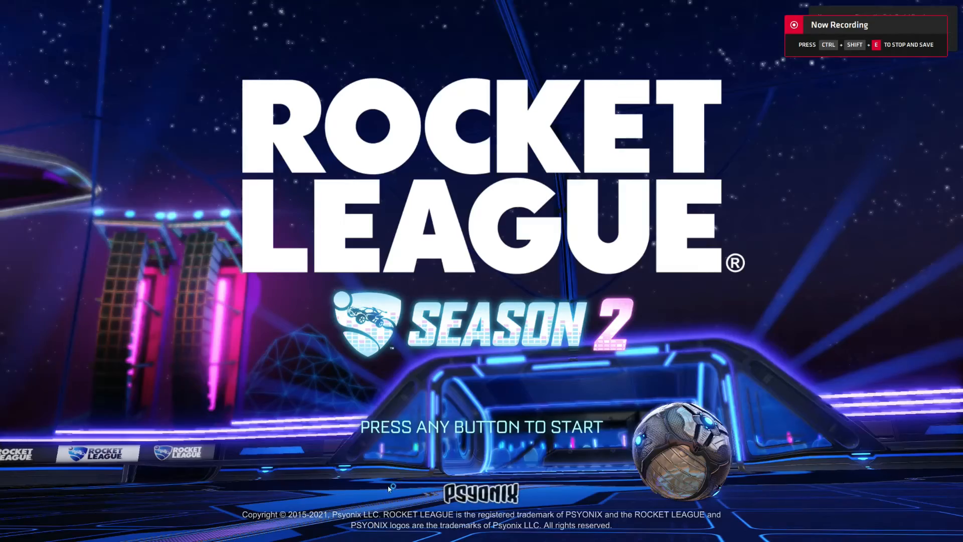
# Pass the title screen, view the gamepad control bindings under Settings > Controls, and return to the menu.
pyautogui.press('enter')
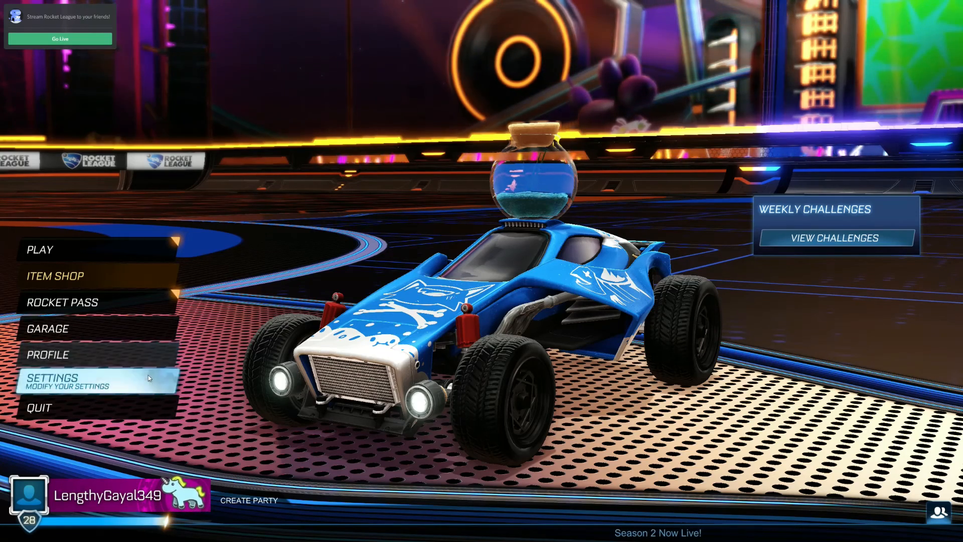
pyautogui.click(53, 377)
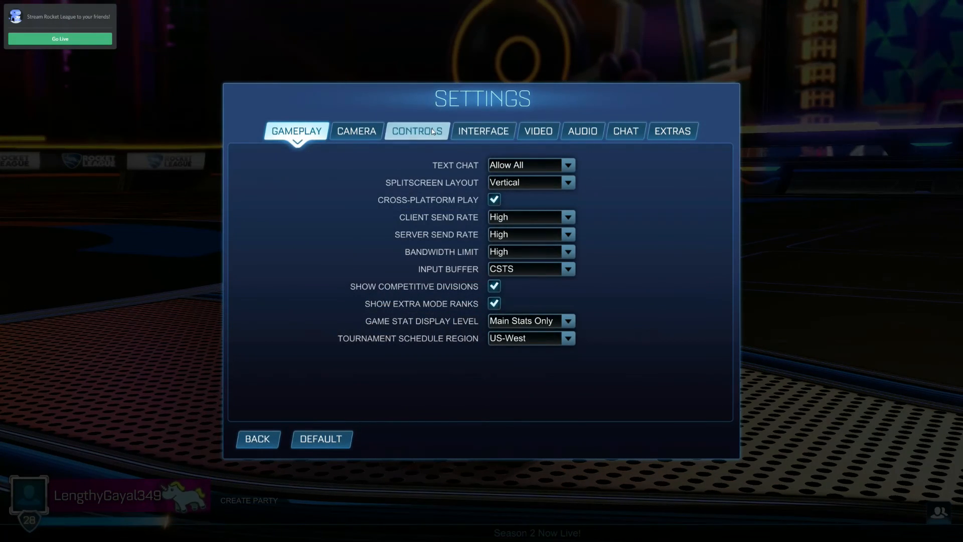
pyautogui.click(416, 130)
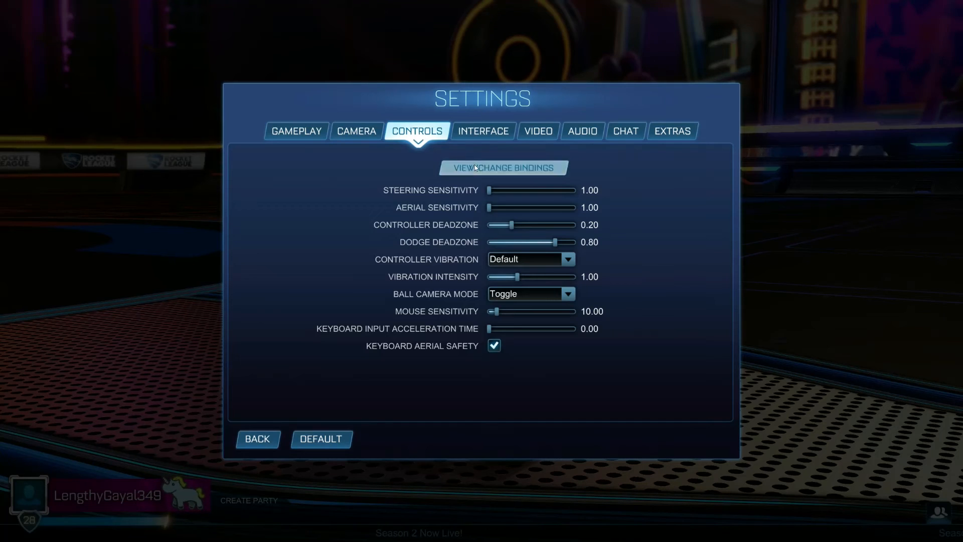
pyautogui.click(502, 168)
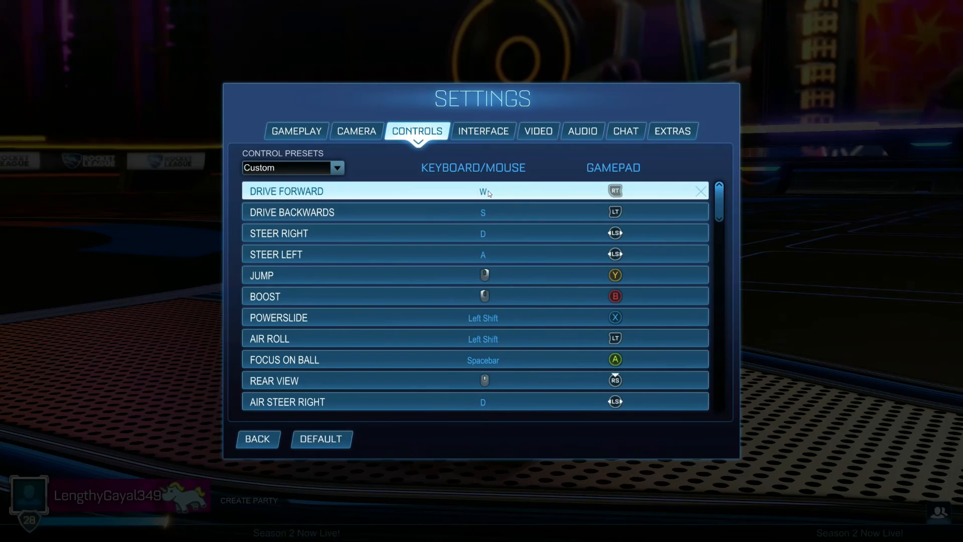
pyautogui.press('space')
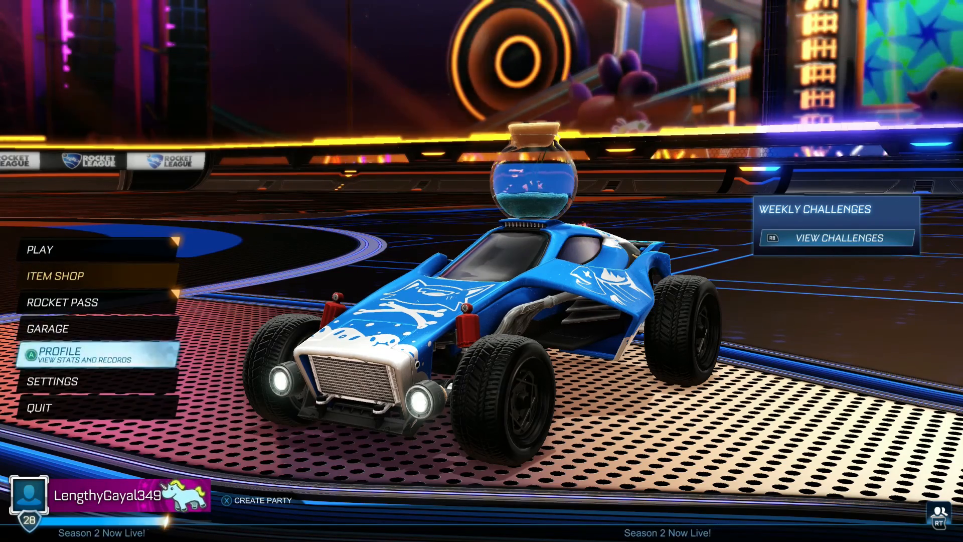
# Rebind Drive Forward to the gamepad Y button in the control bindings and return to the main menu.
pyautogui.click(52, 381)
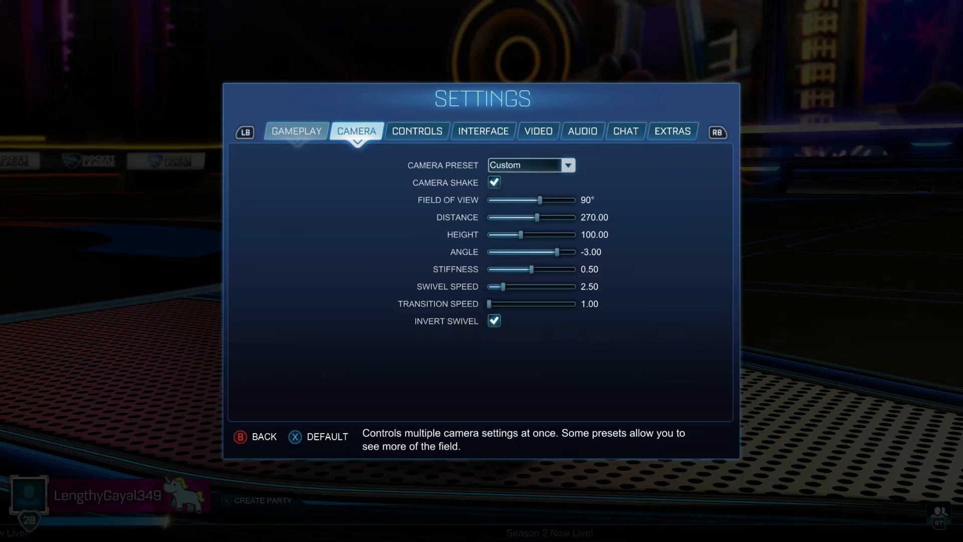
pyautogui.click(416, 130)
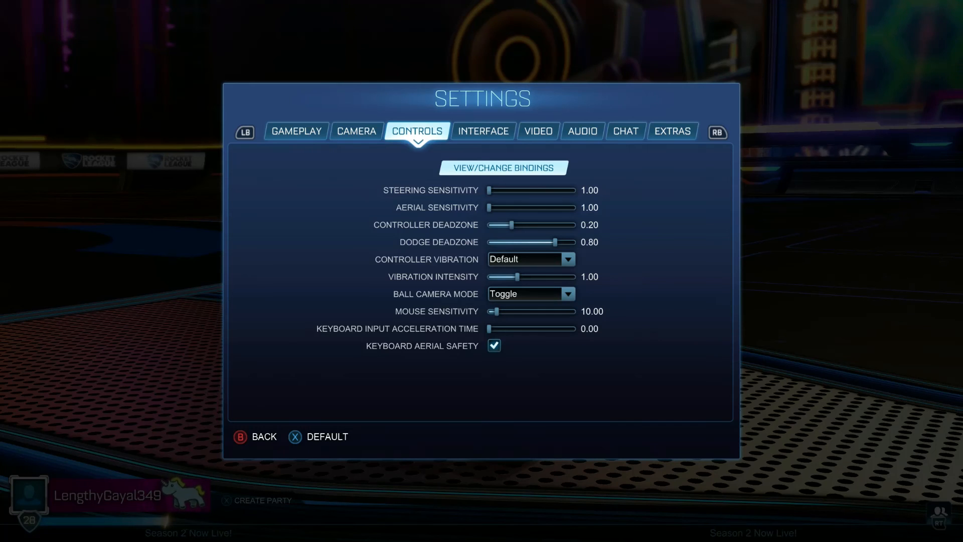
pyautogui.click(502, 168)
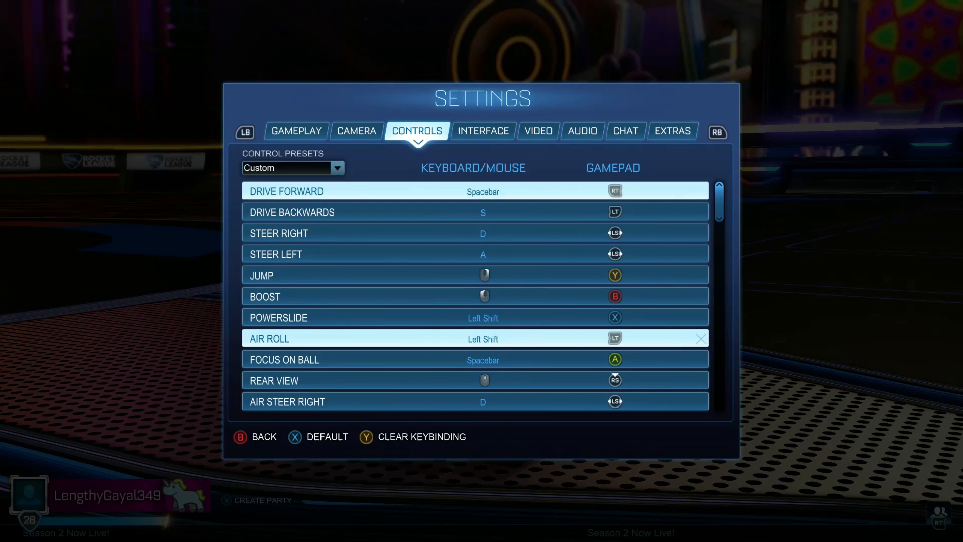
pyautogui.click(483, 191)
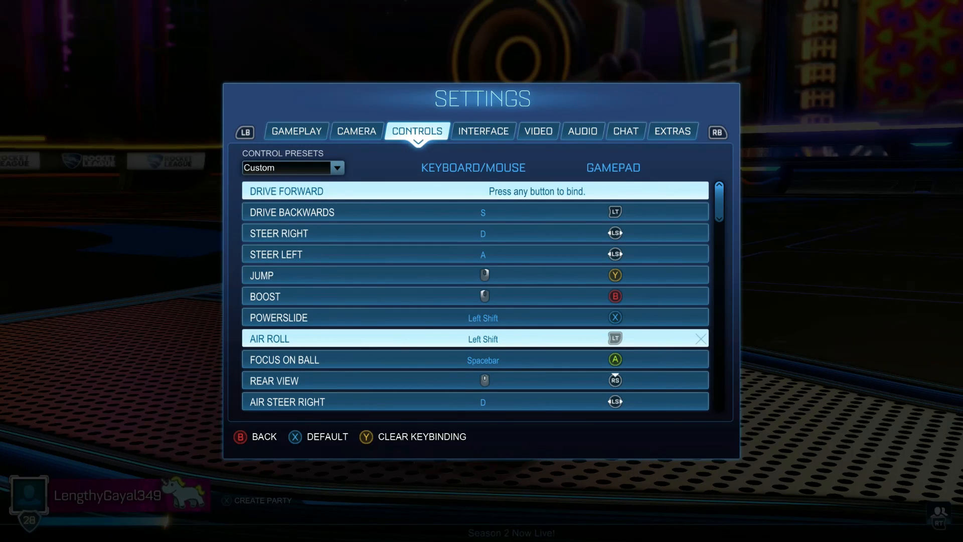
pyautogui.press('space')
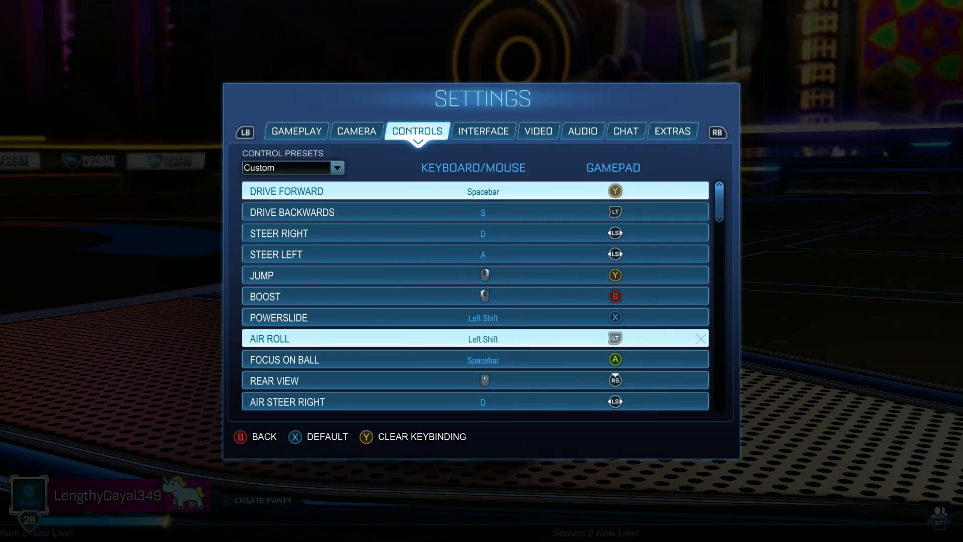
pyautogui.click(253, 436)
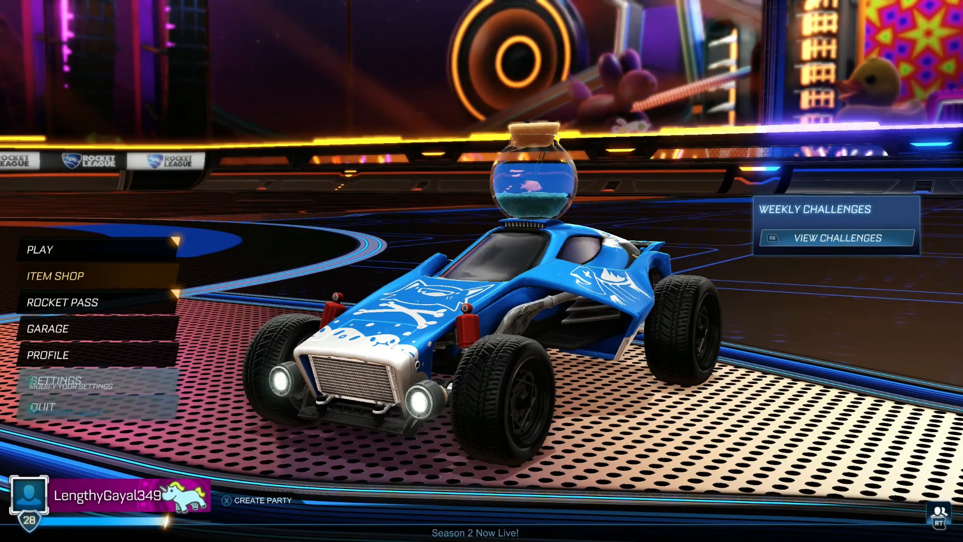